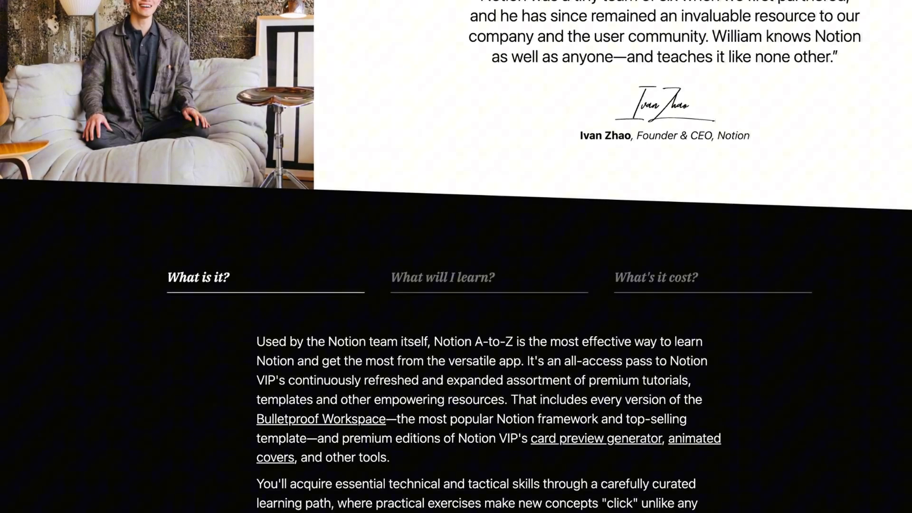
Browse the HQ dashboard, open the People collection, then go to the Mail Merge with Notion page
scroll(down, 3)
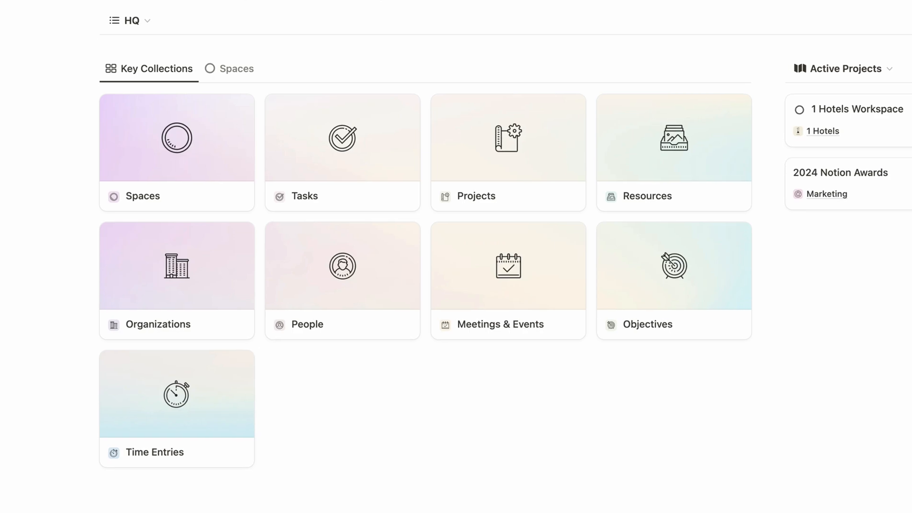
scroll(down, 3)
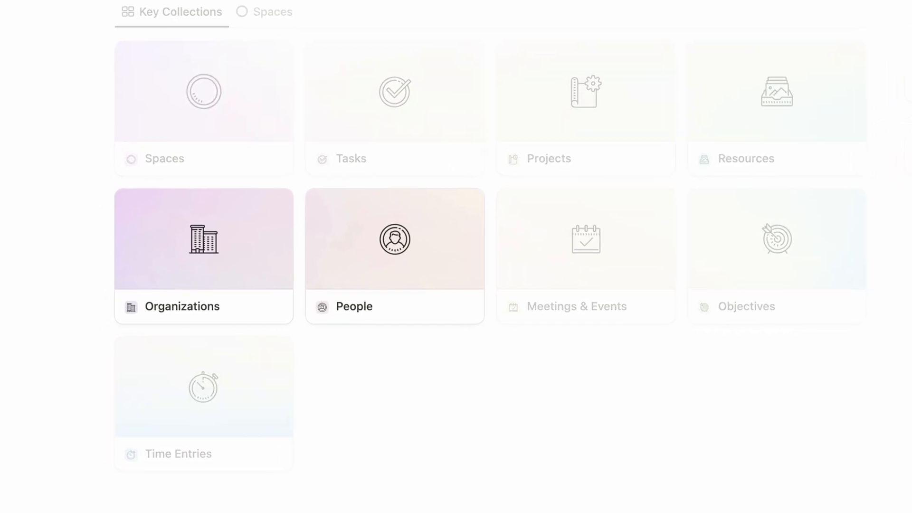
scroll(down, 3)
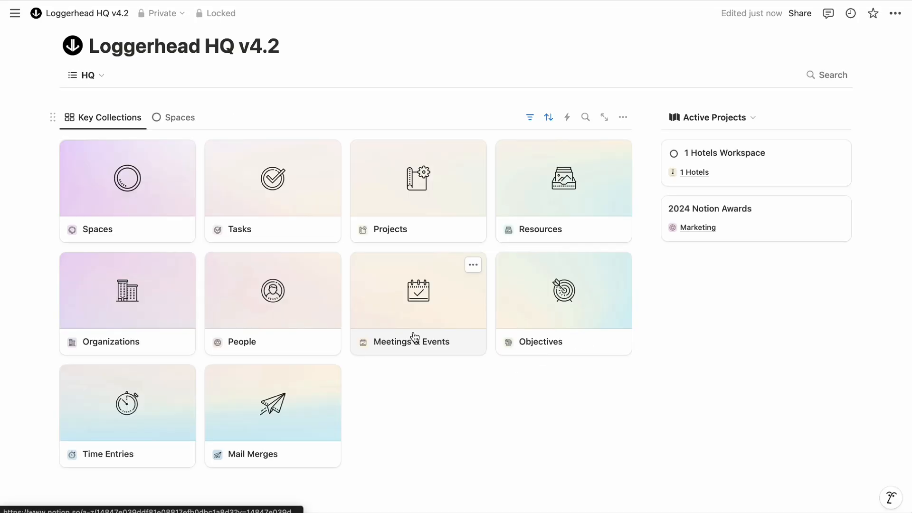
mouse_move(314, 371)
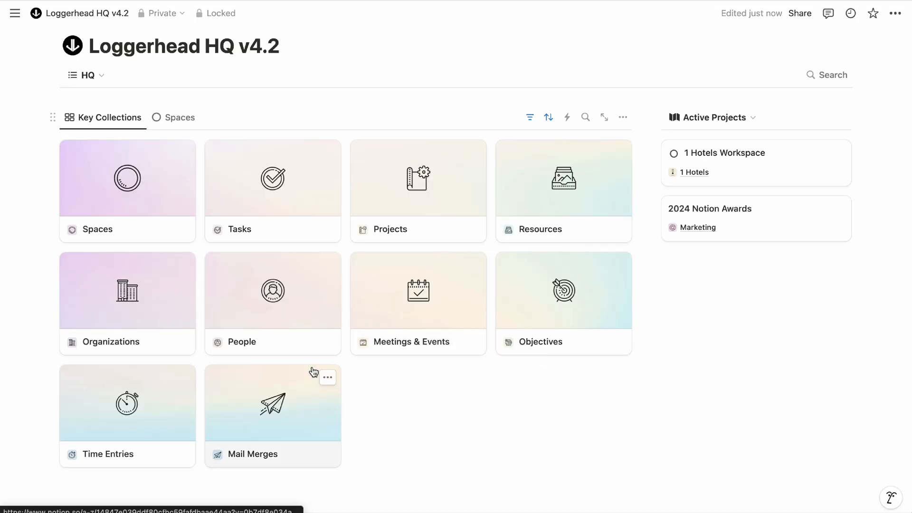
click(272, 289)
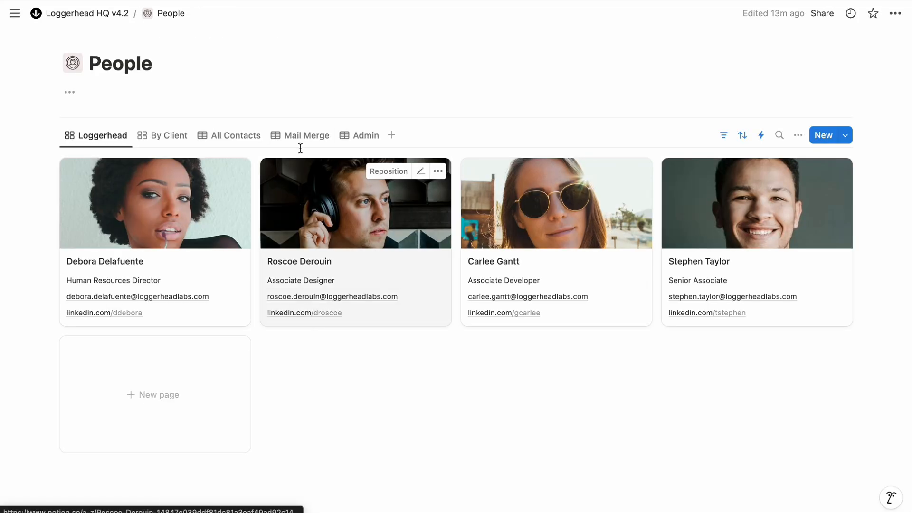
click(306, 135)
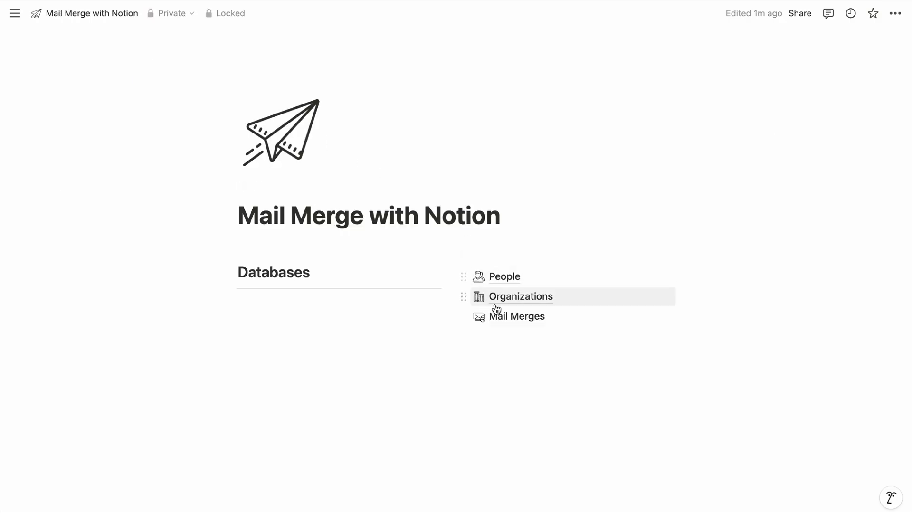
Open the Mail Merges database to view the content partnership email template
click(516, 316)
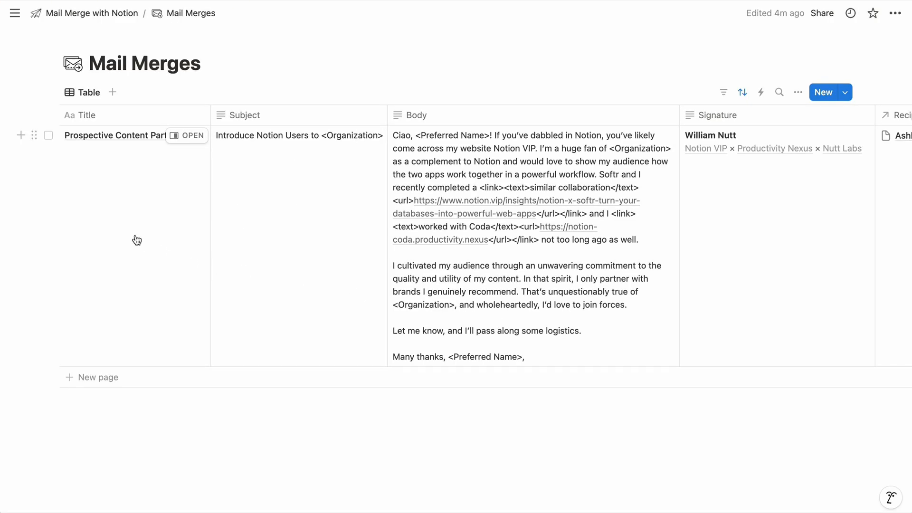
mouse_move(309, 224)
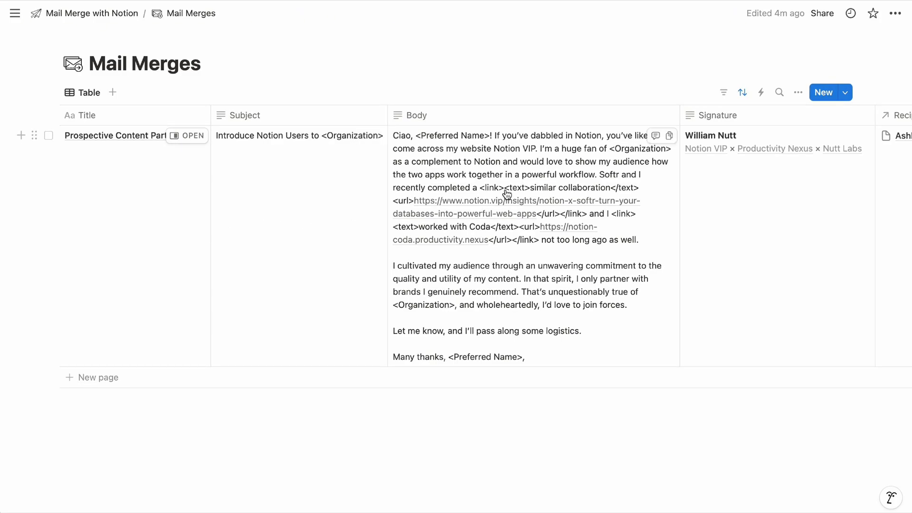
mouse_move(742, 202)
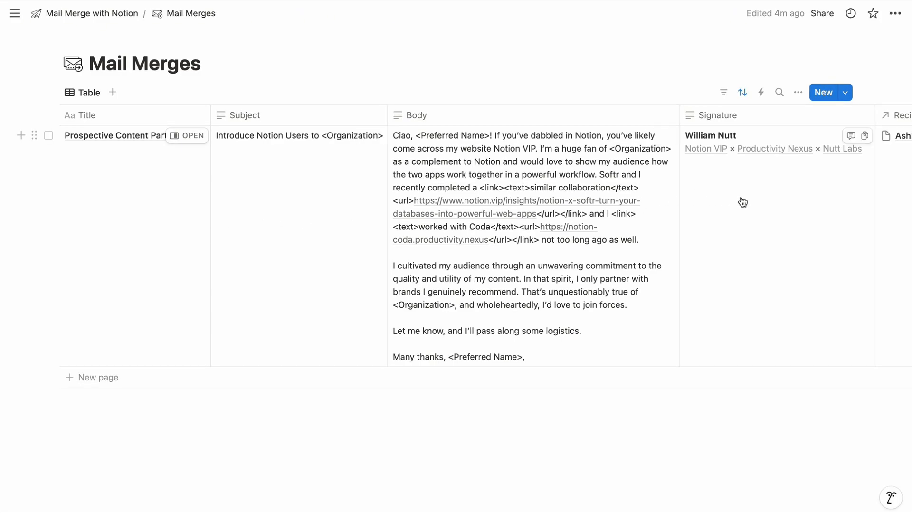
mouse_move(409, 154)
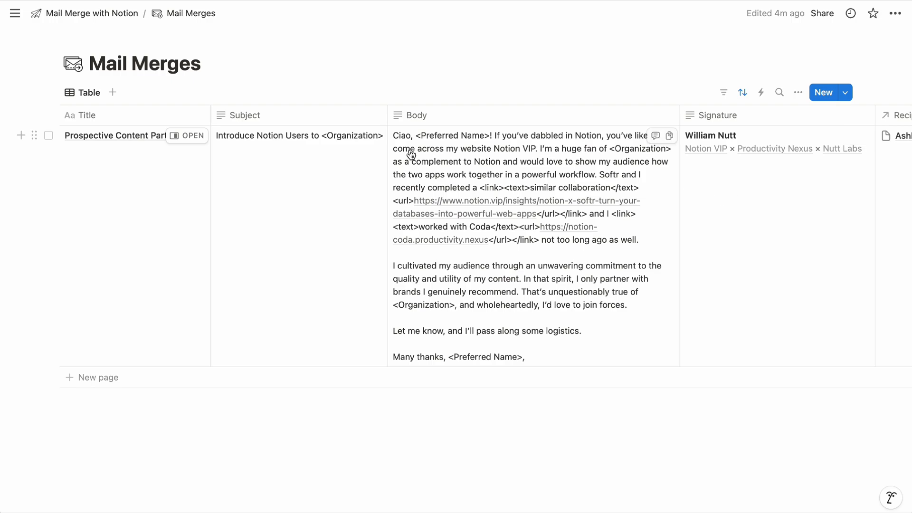
mouse_move(362, 142)
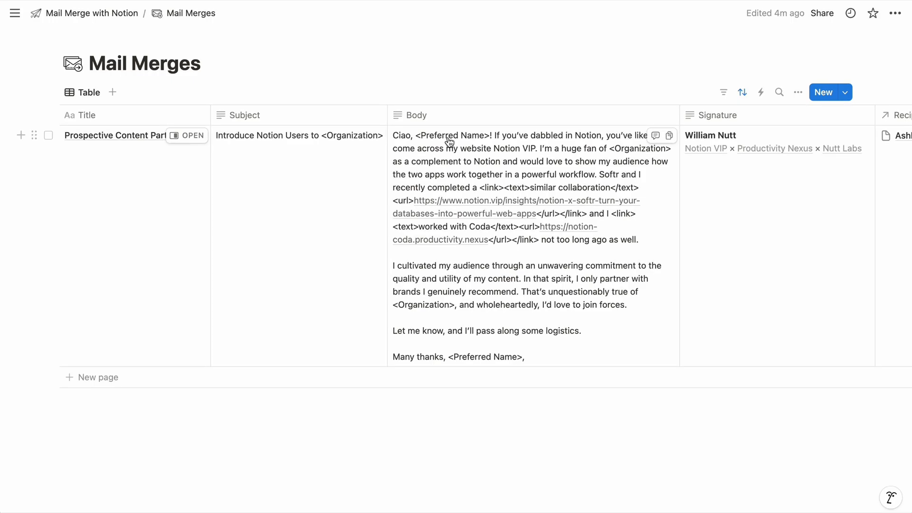
mouse_move(486, 210)
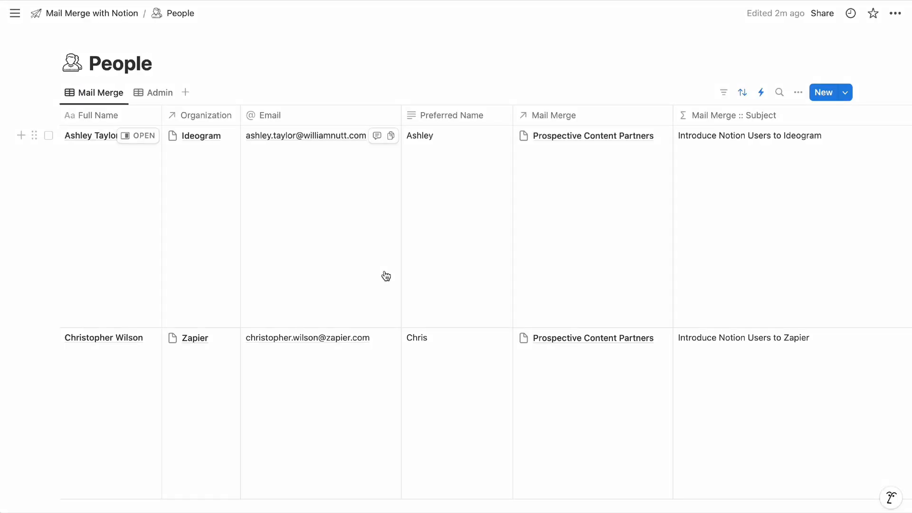
mouse_move(100, 93)
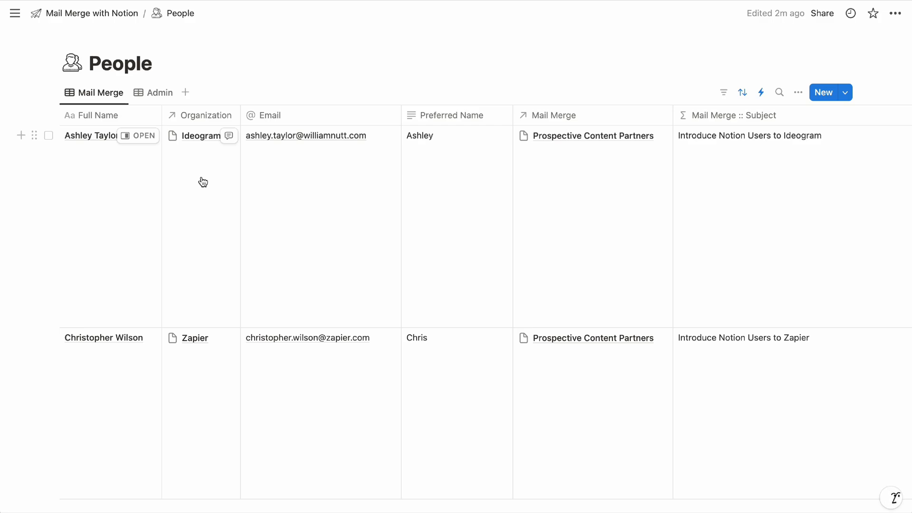
mouse_move(328, 188)
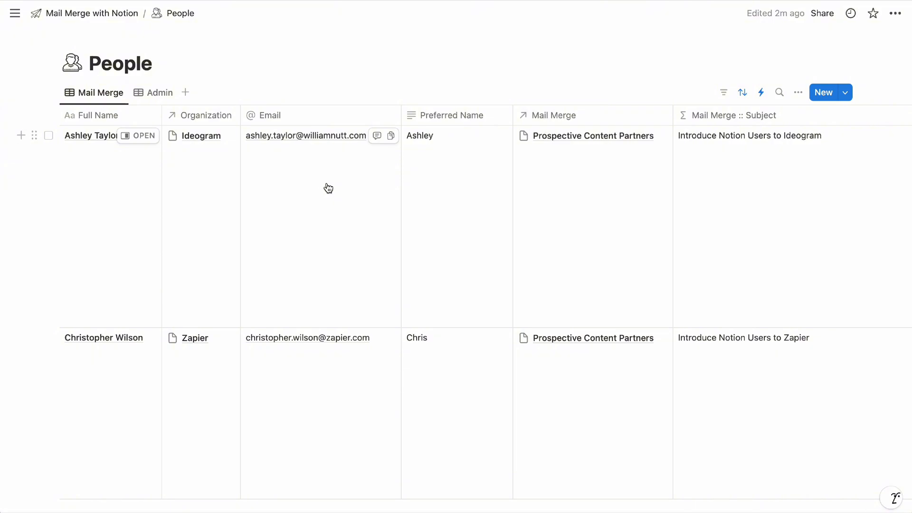
mouse_move(447, 202)
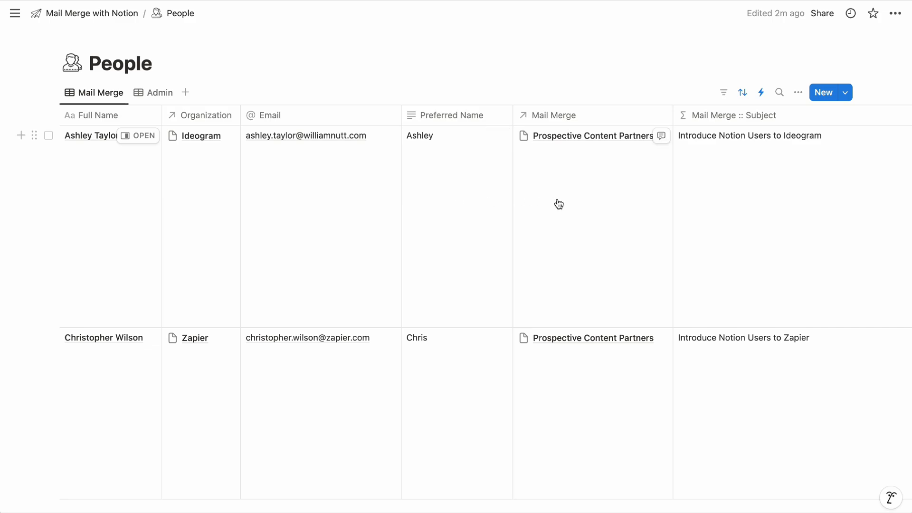
click(593, 135)
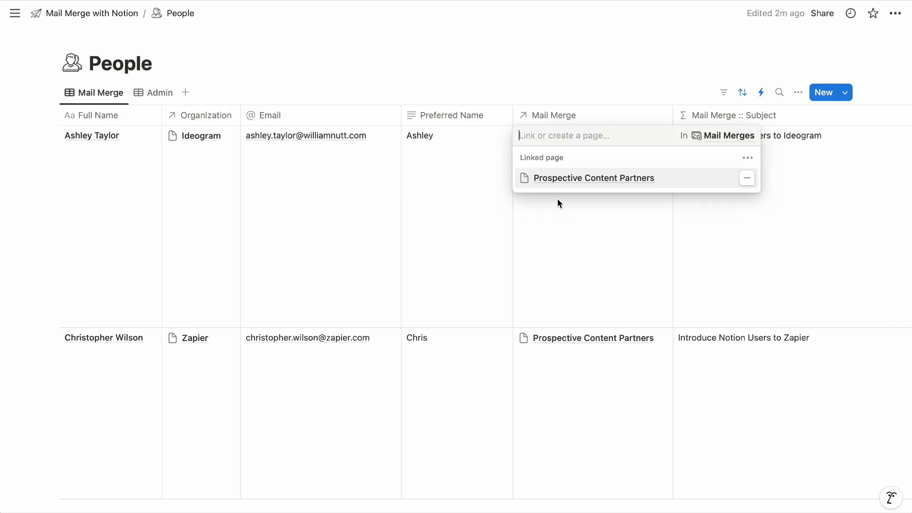
mouse_move(559, 82)
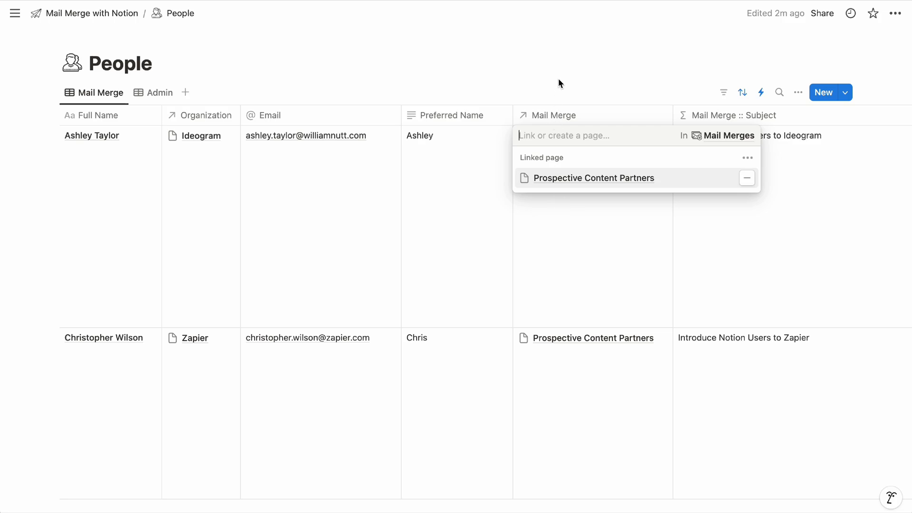
click(593, 178)
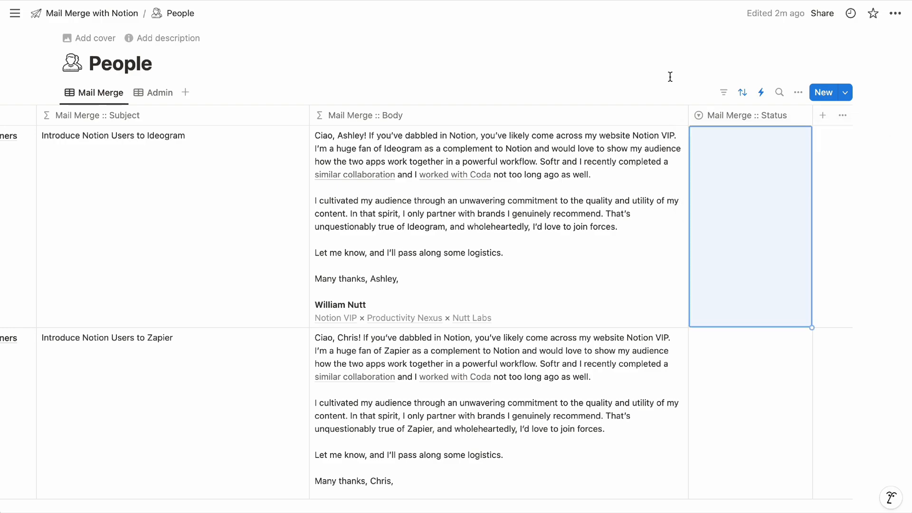
mouse_move(644, 72)
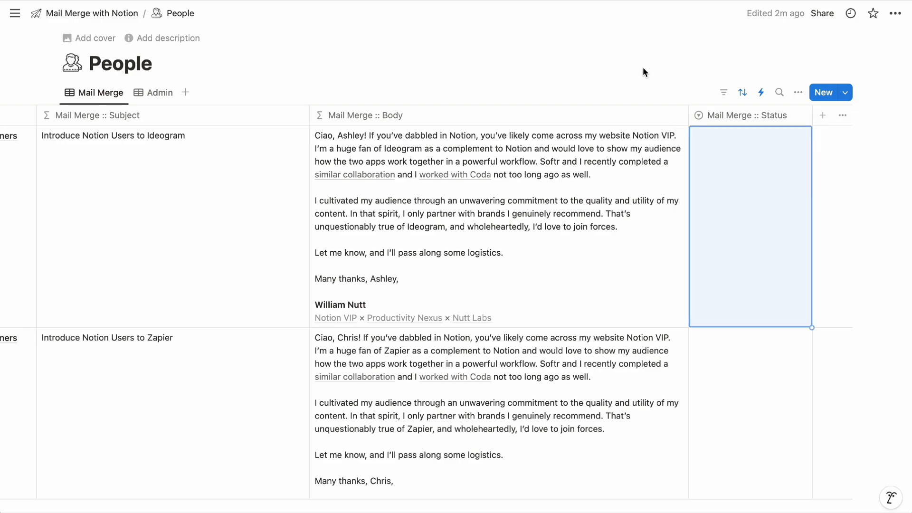
Inspect the Send Triggered Mail Merge automation's Send mail and Set Status Sent actions, then cancel
click(760, 91)
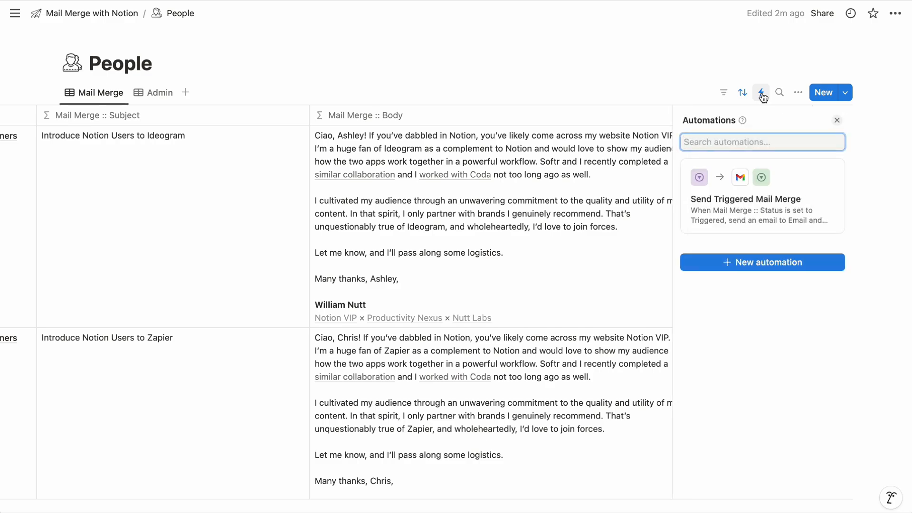
click(761, 194)
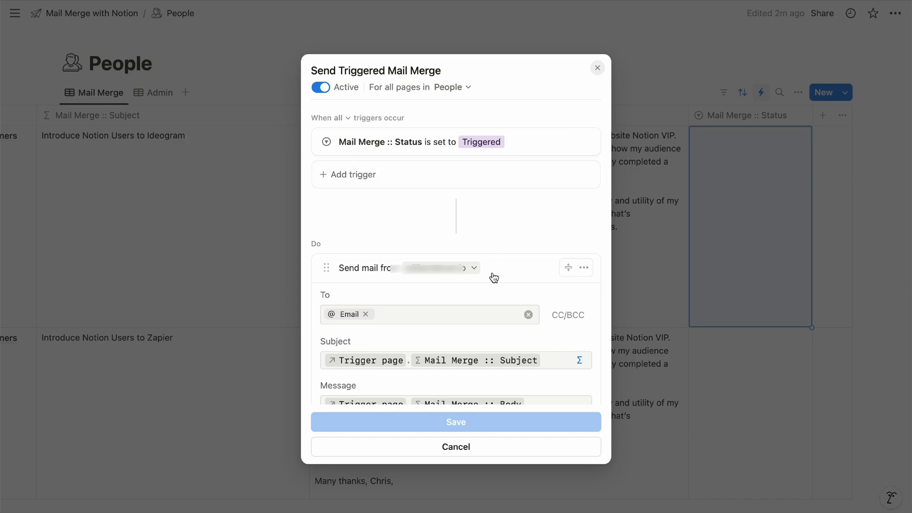
scroll(down, 3)
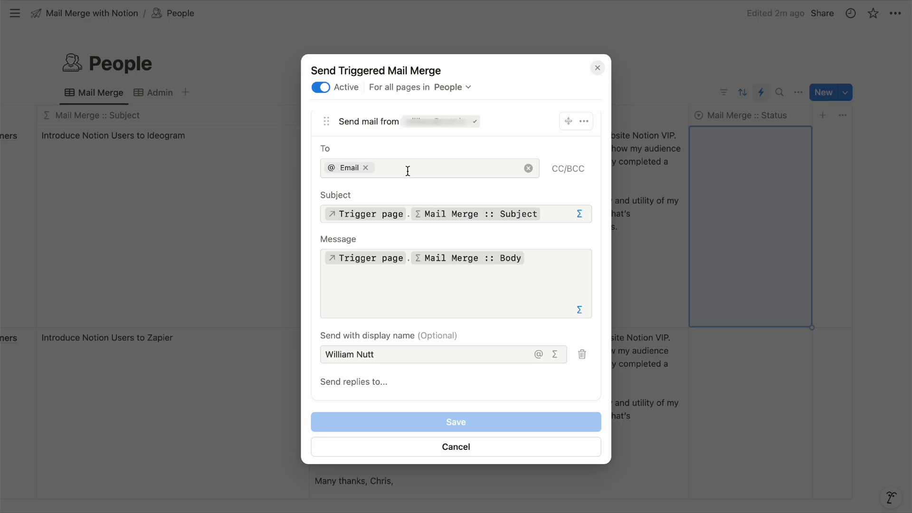
mouse_move(393, 166)
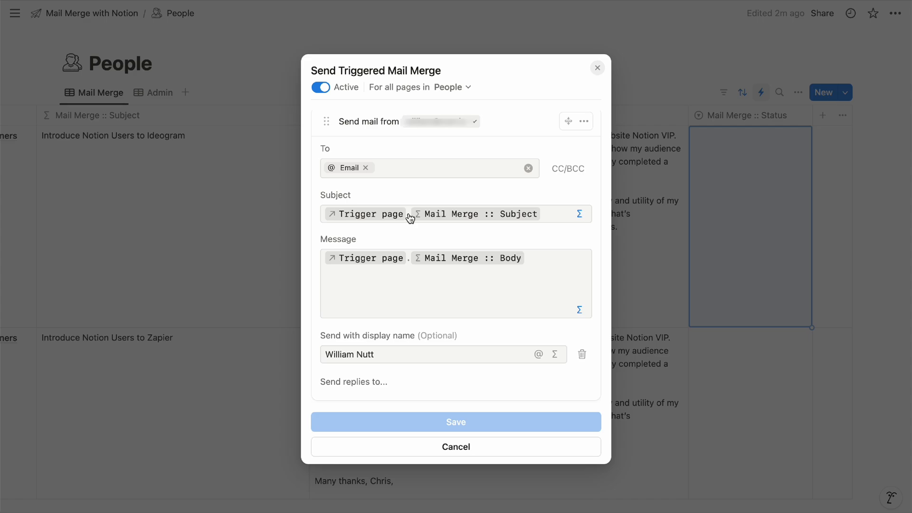
mouse_move(410, 262)
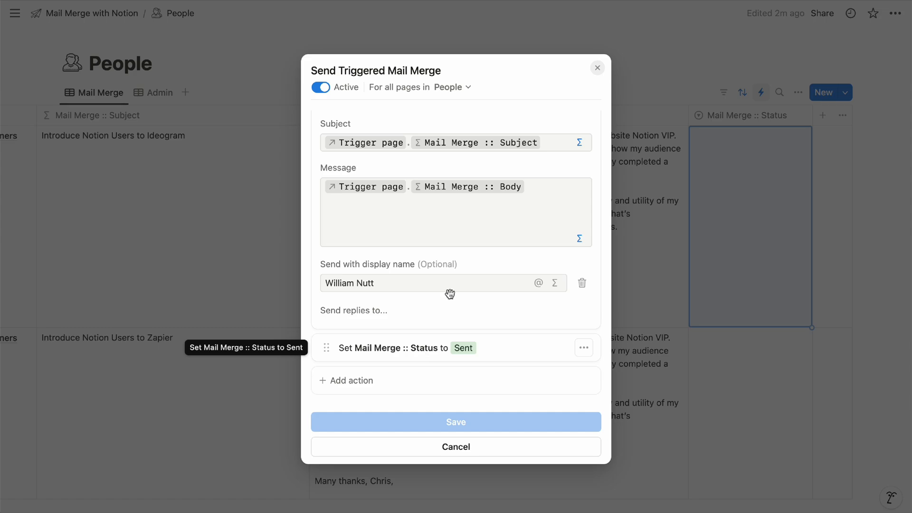
click(597, 67)
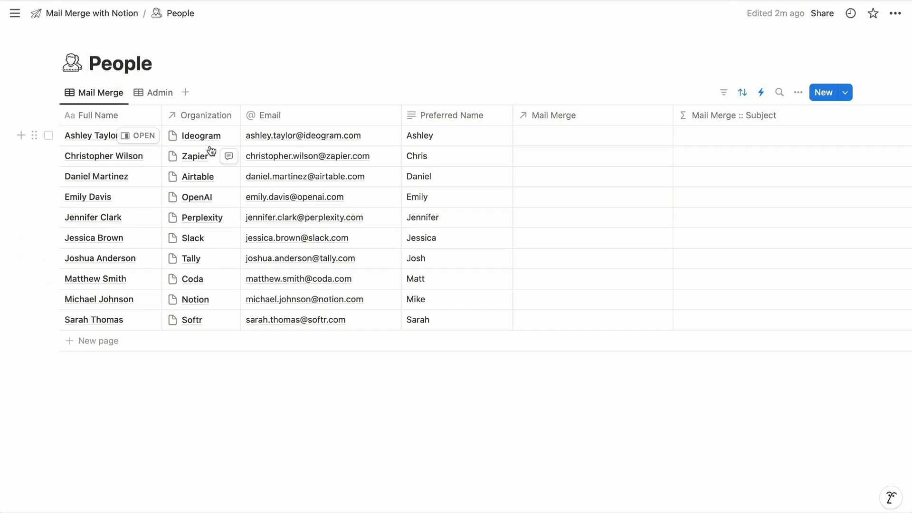
Reopen Mail Merges to scan the template's subject, body and signature, then return to the parent page
click(92, 13)
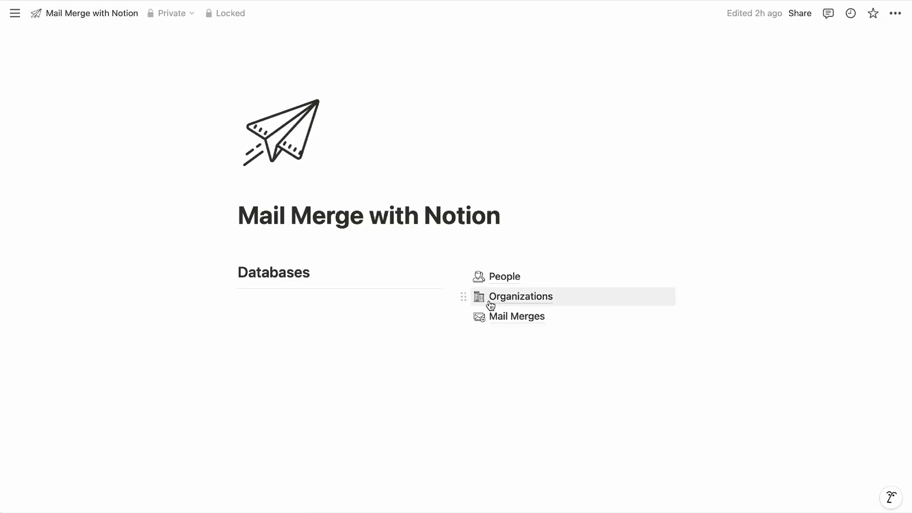
click(515, 316)
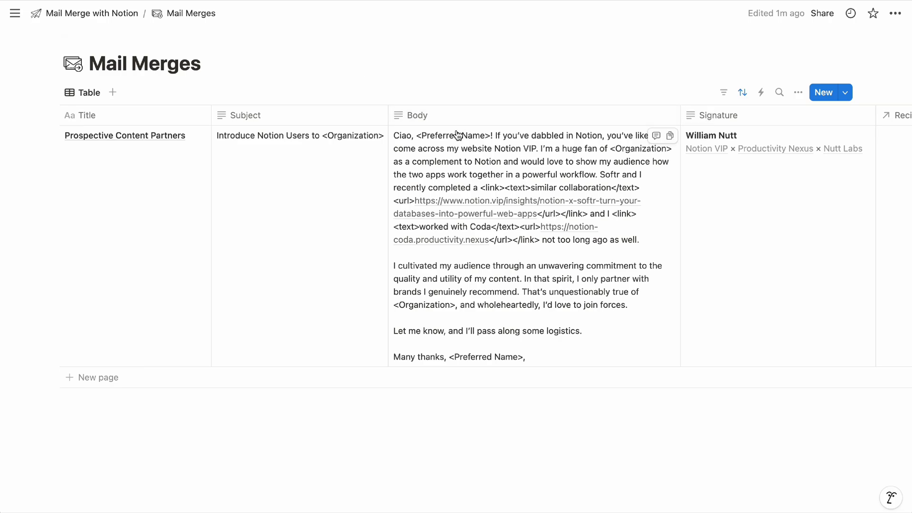
mouse_move(621, 155)
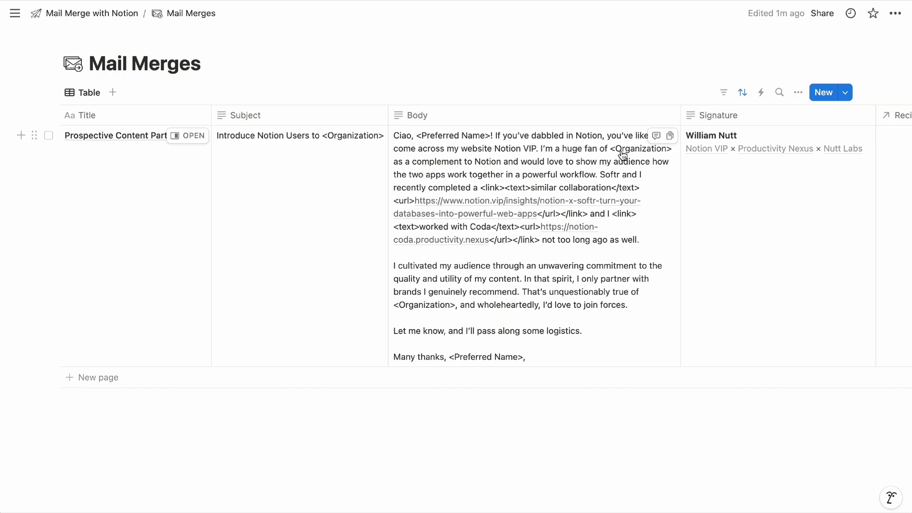
mouse_move(528, 202)
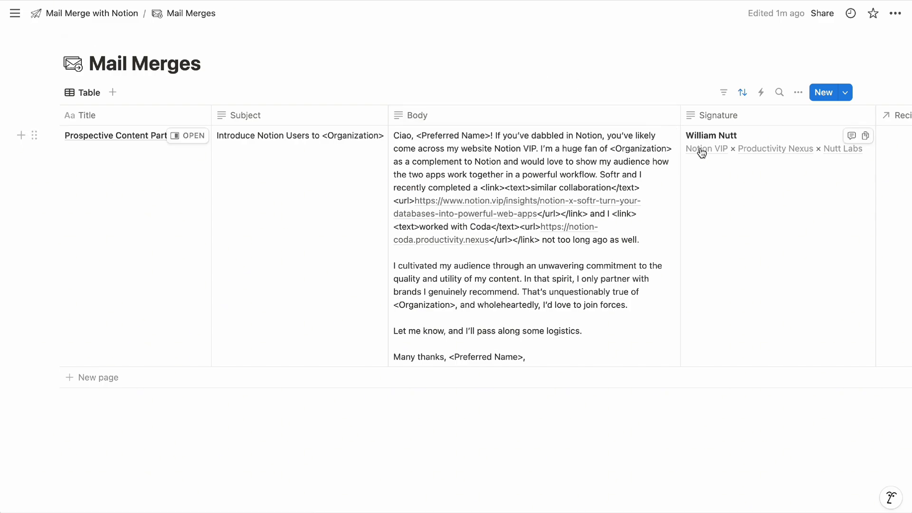
scroll(right, 3)
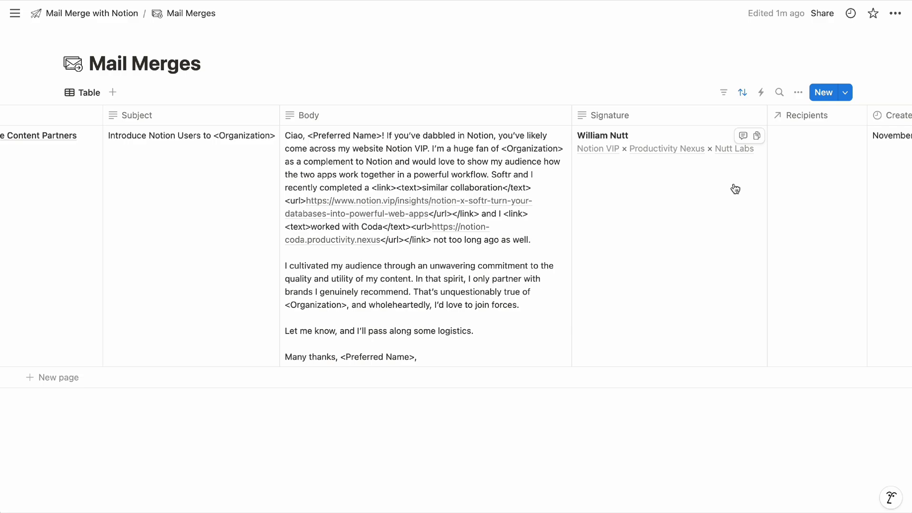
mouse_move(195, 12)
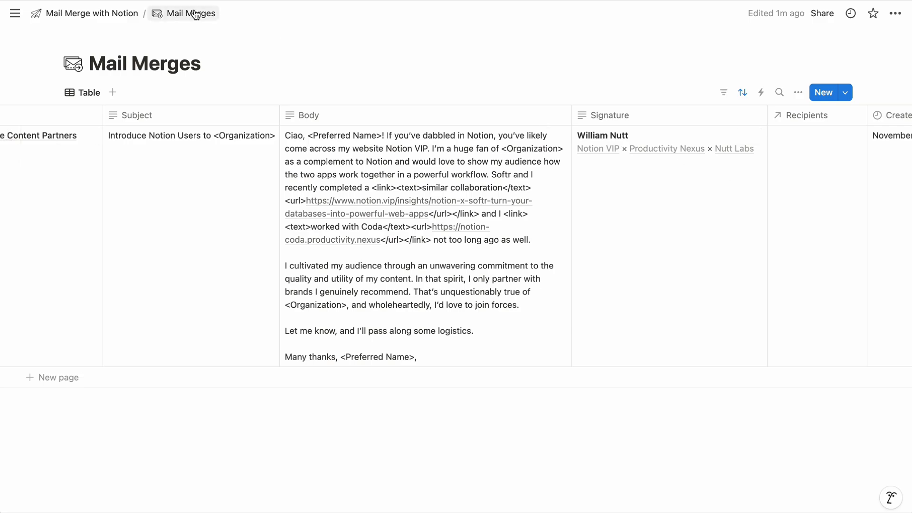
click(91, 12)
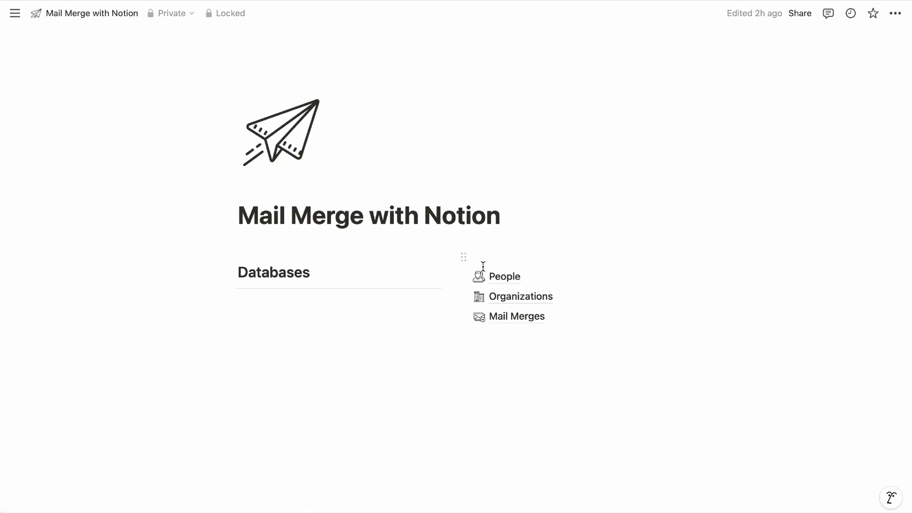
In People, link Ashley to Prospective Content Partners and copy the link to other rows
click(504, 277)
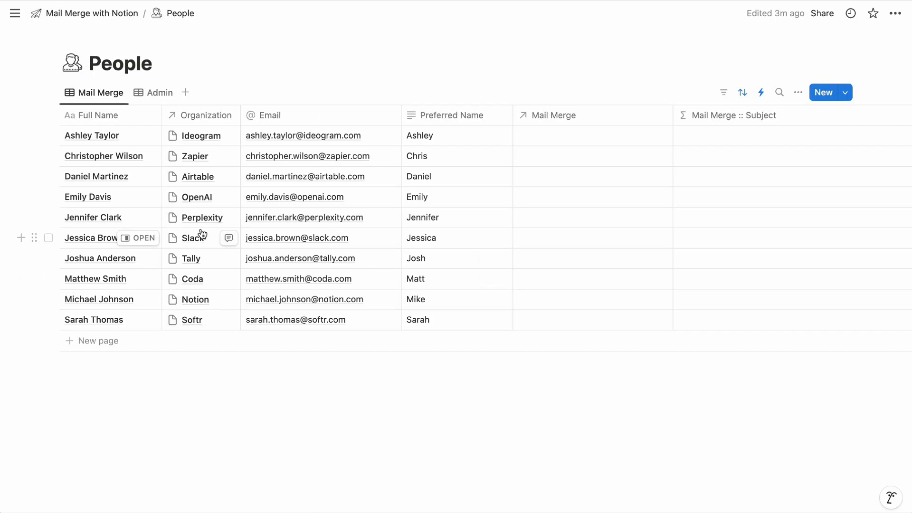
mouse_move(430, 213)
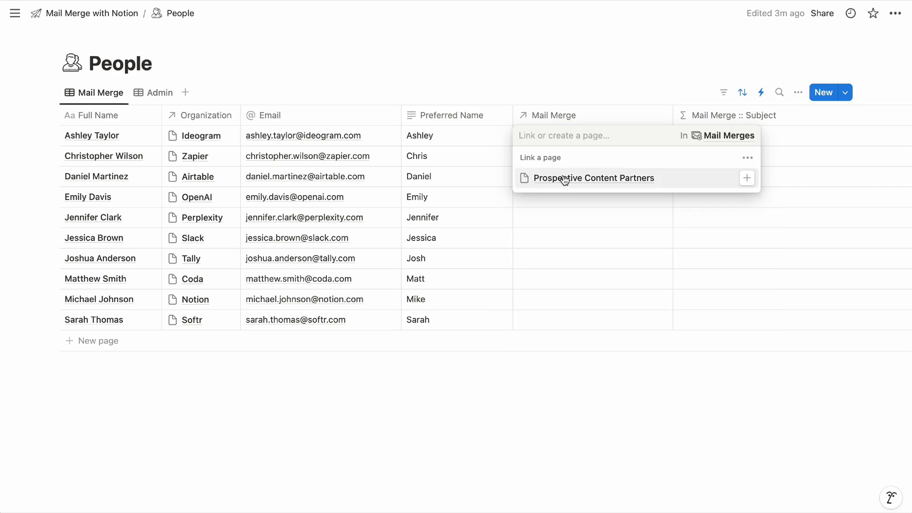
click(593, 178)
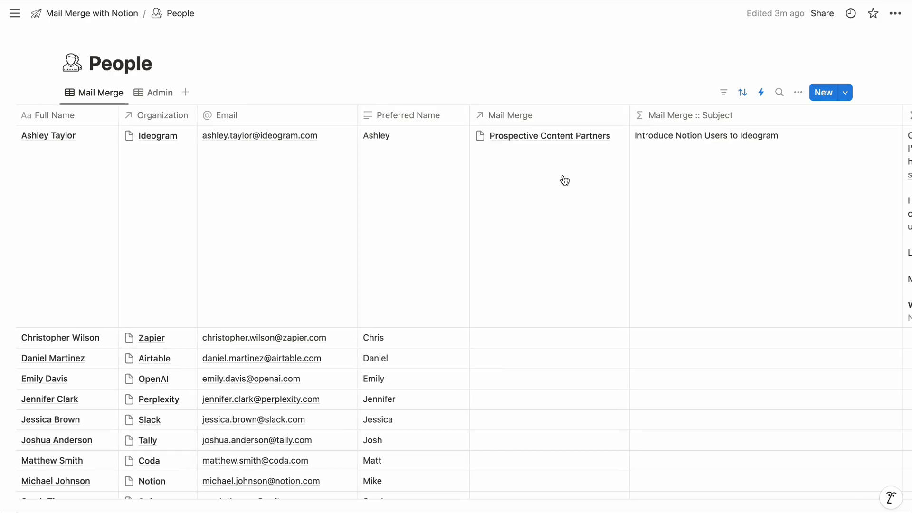
scroll(right, 3)
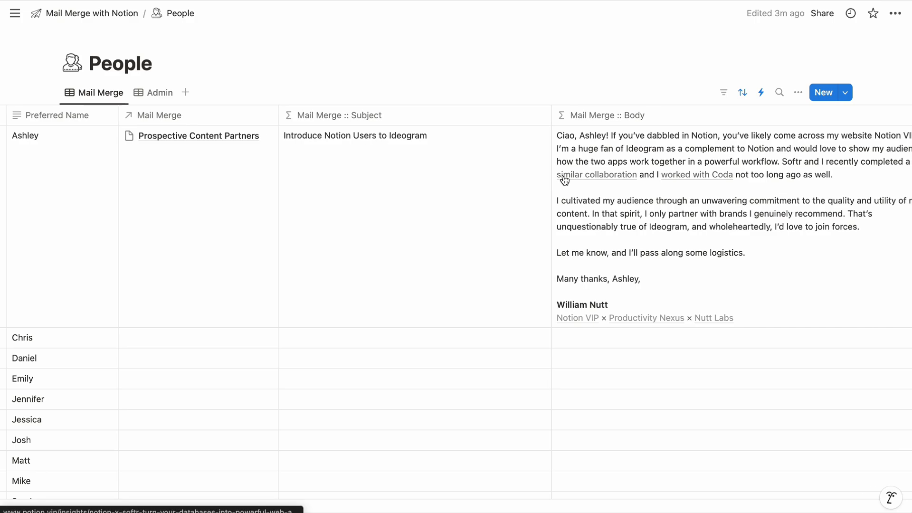
click(197, 135)
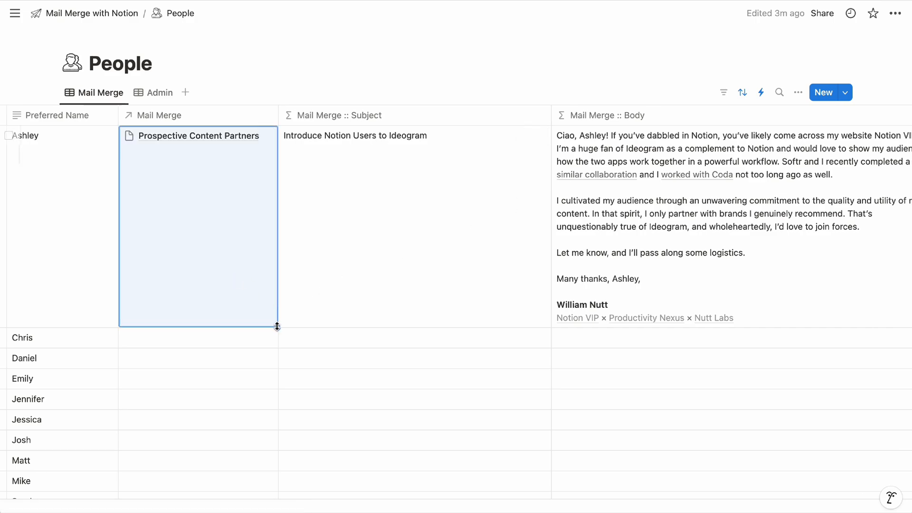
scroll(down, 3)
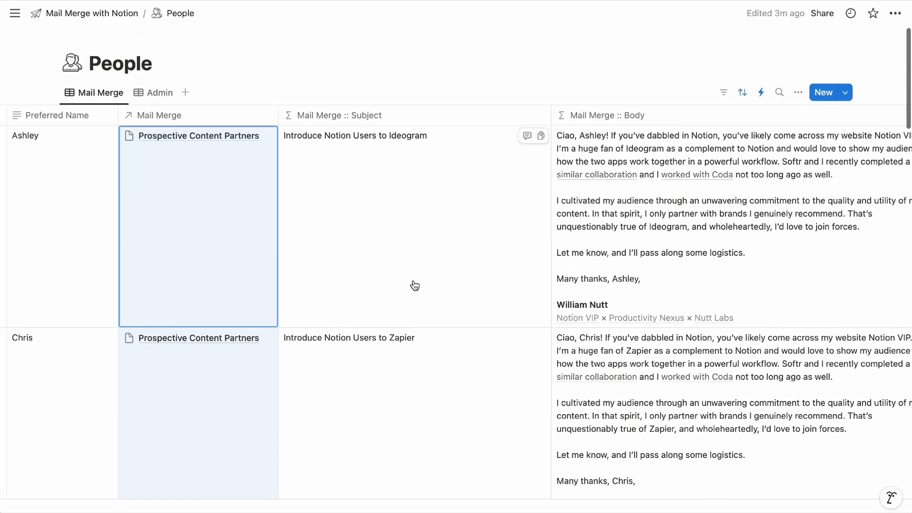
scroll(right, 3)
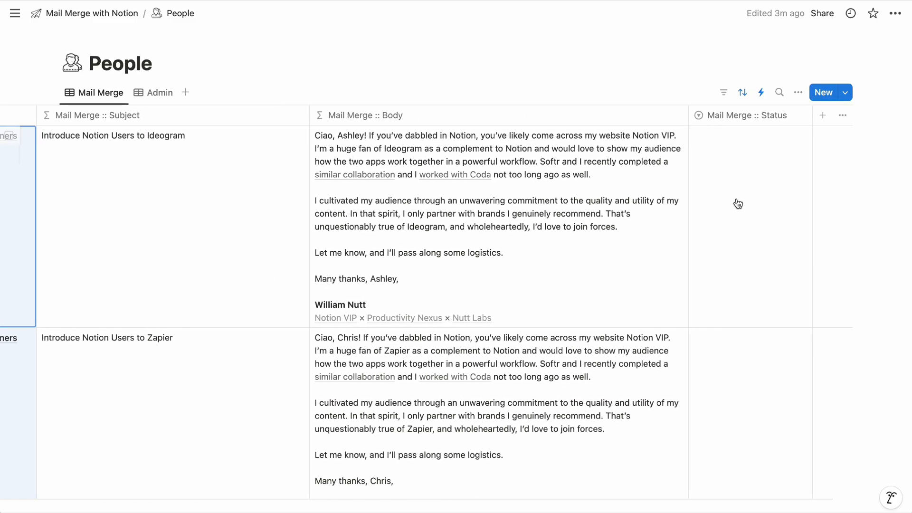
Set Ashley's Mail Merge status to Triggered, then bulk-set three checked people to Triggered
click(737, 203)
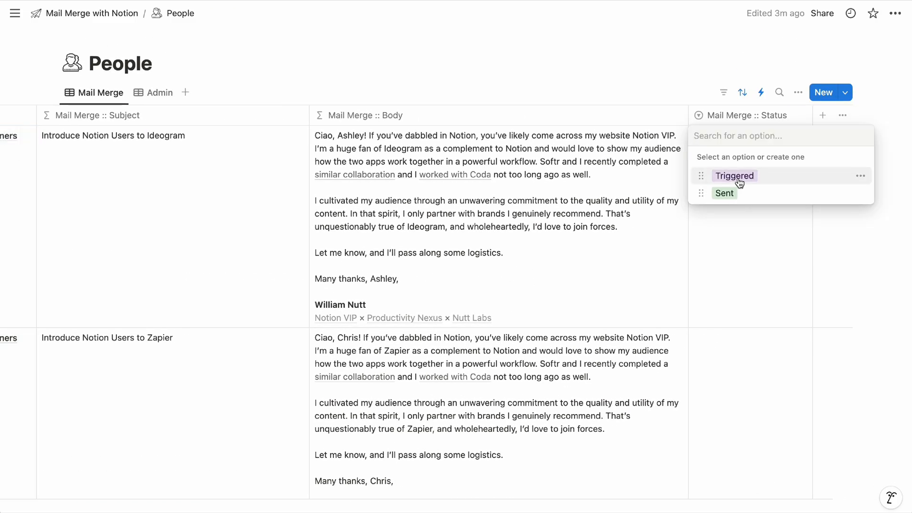
click(734, 176)
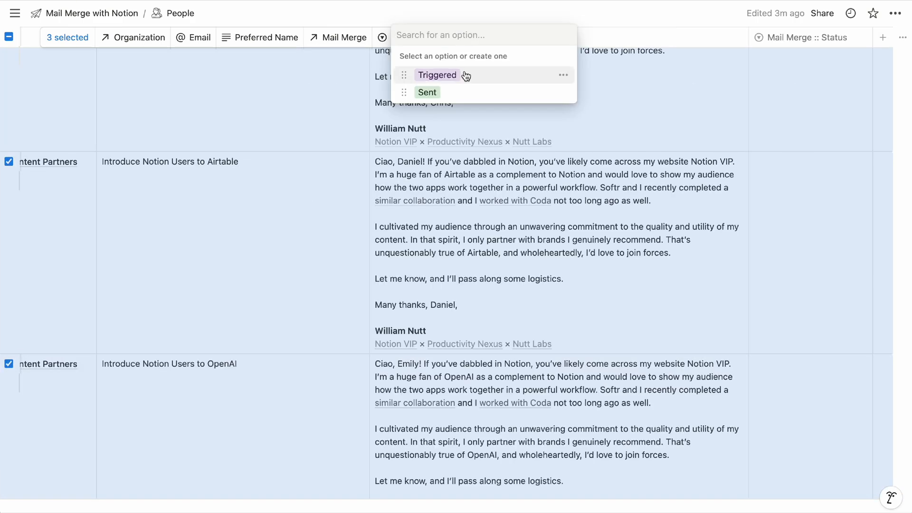
click(437, 74)
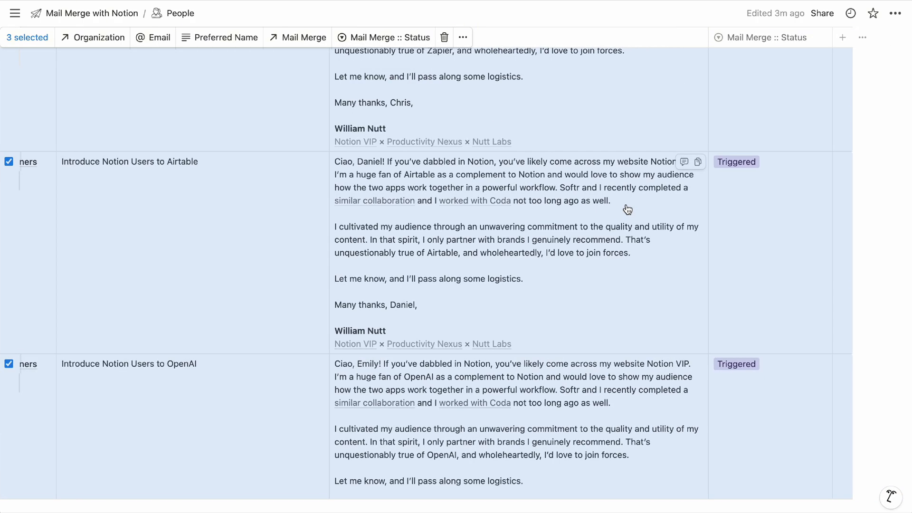